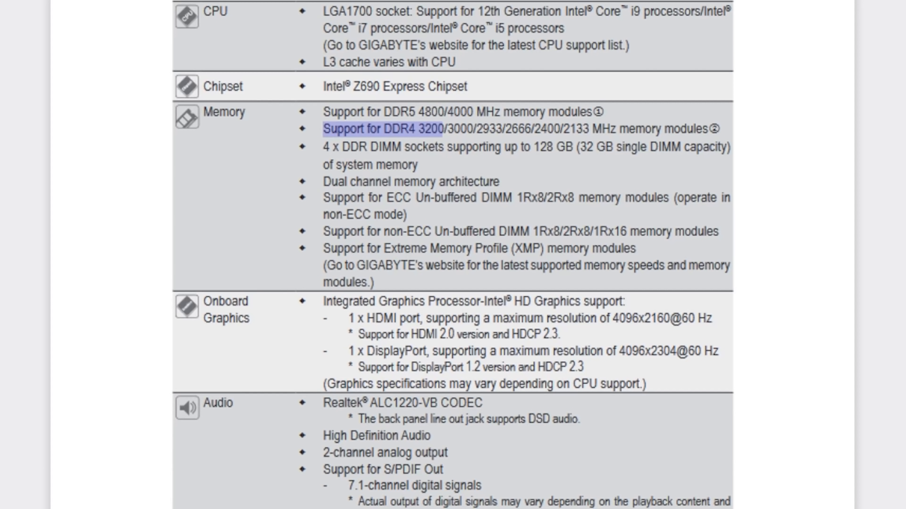
pyautogui.scroll(3)
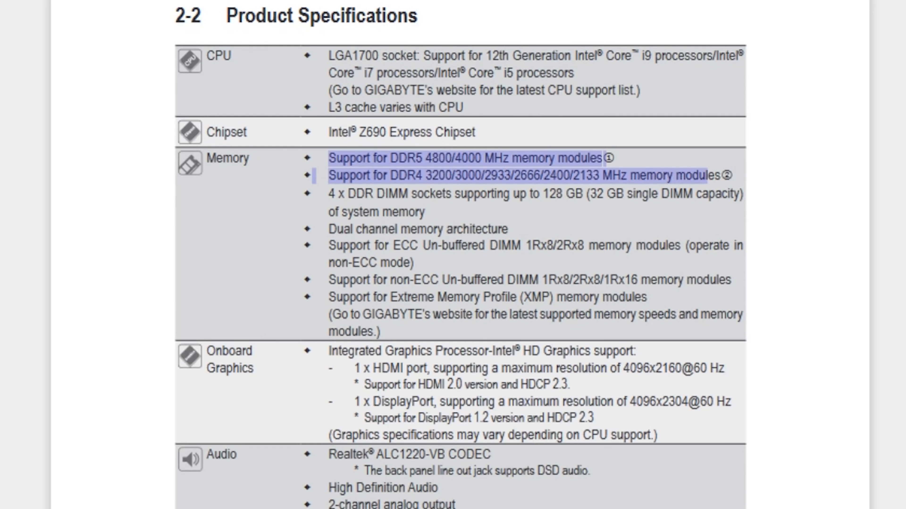